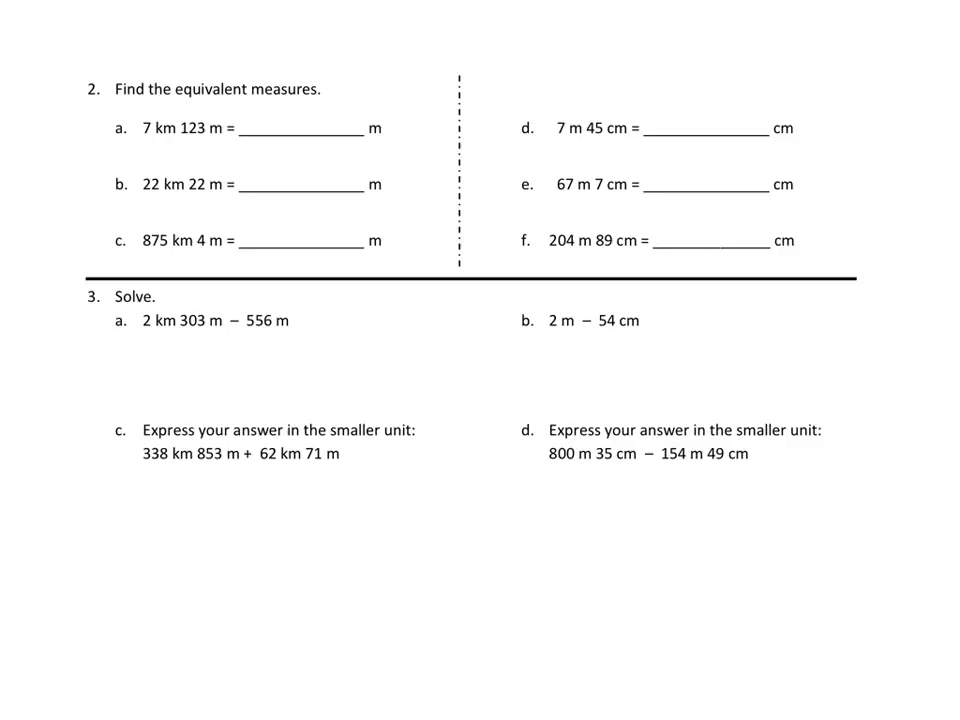
mouse_move(562, 140)
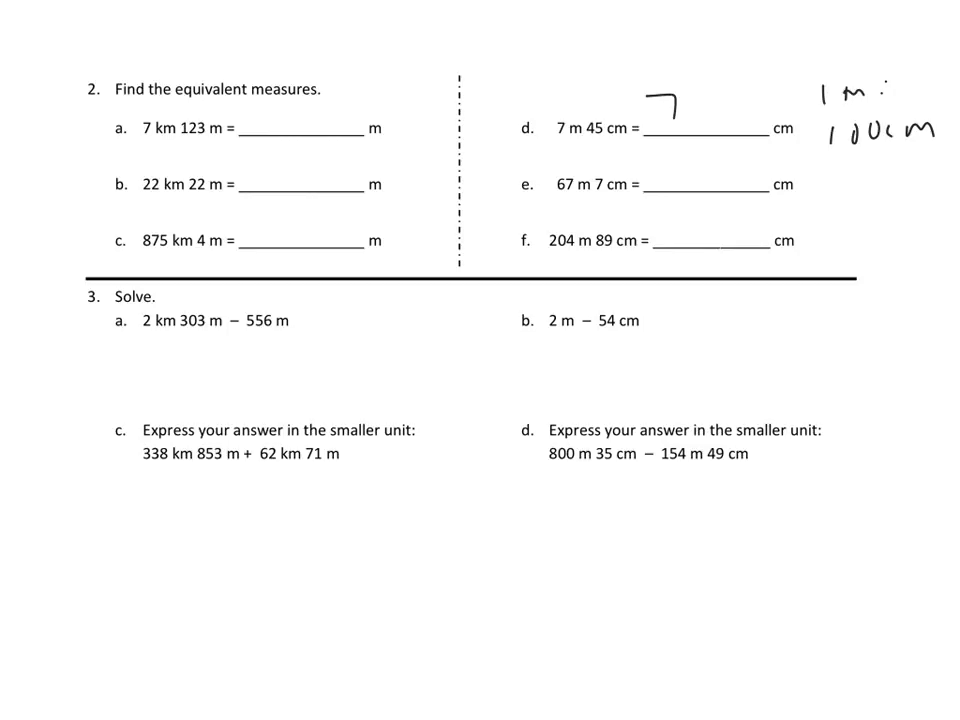
- Write 745 as the answer to item d, noting 1 m = 100 cm
text(745)
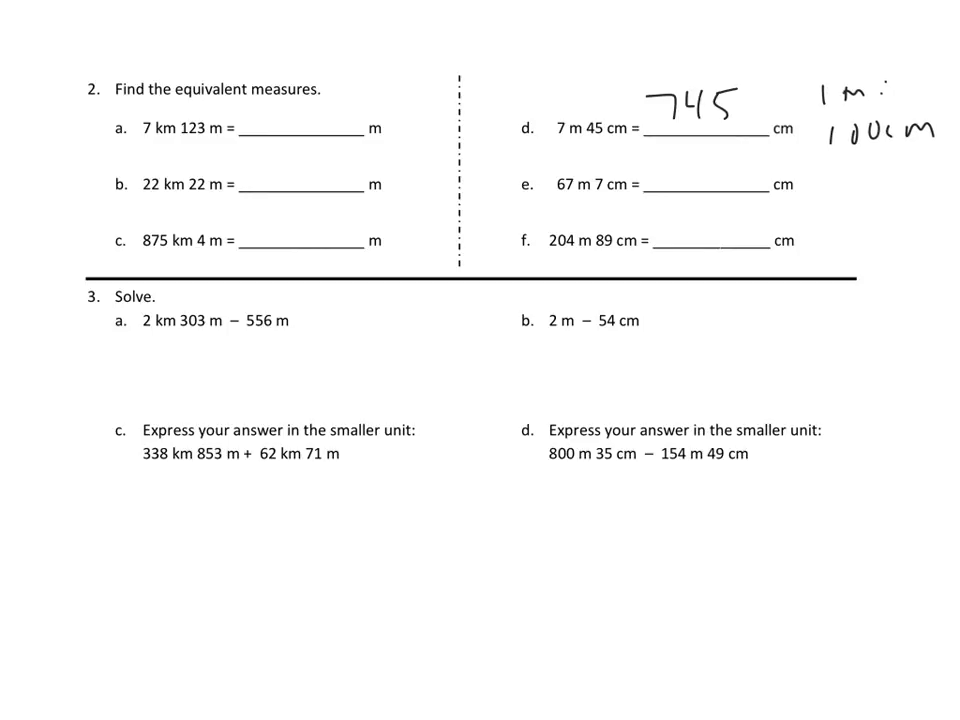
- Rewrite the 3c distances in metres, starting with 338,853 m
scroll(down, 3)
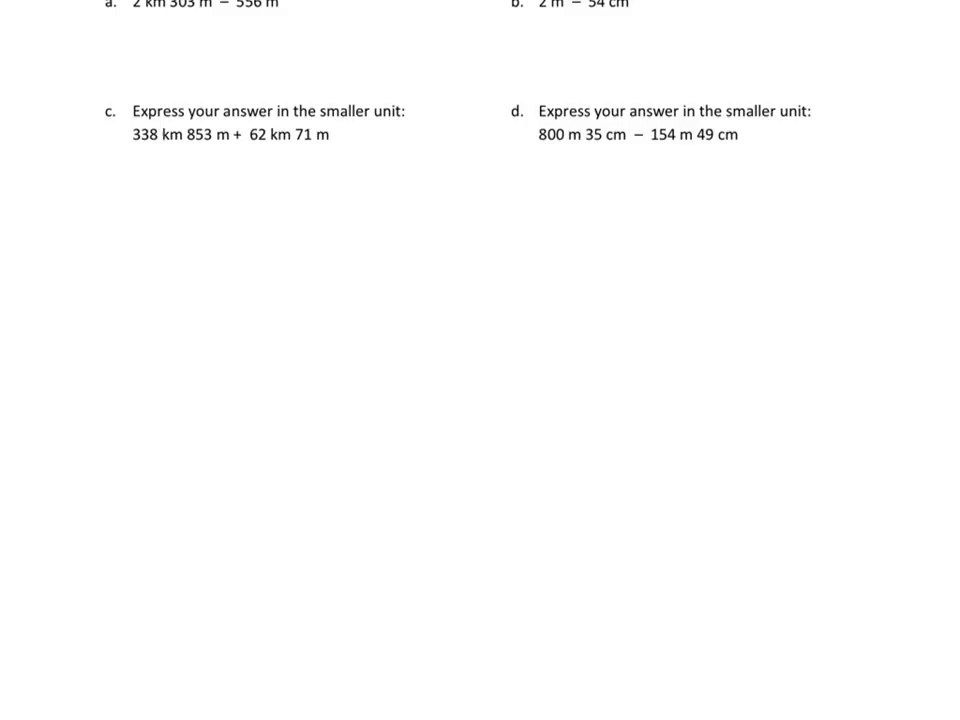
mouse_move(154, 148)
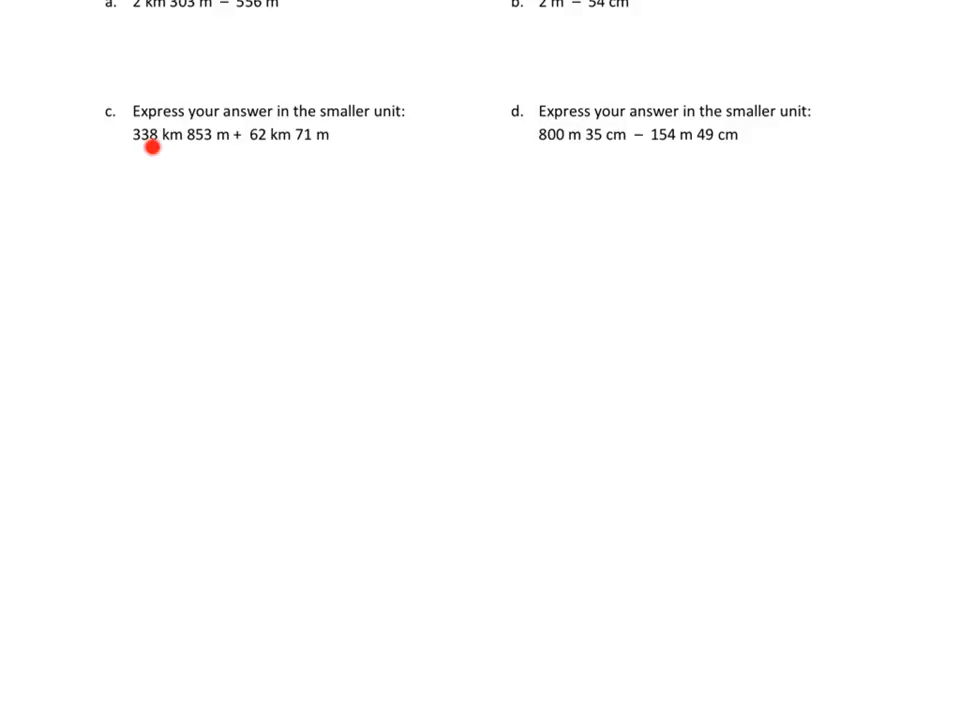
mouse_move(200, 144)
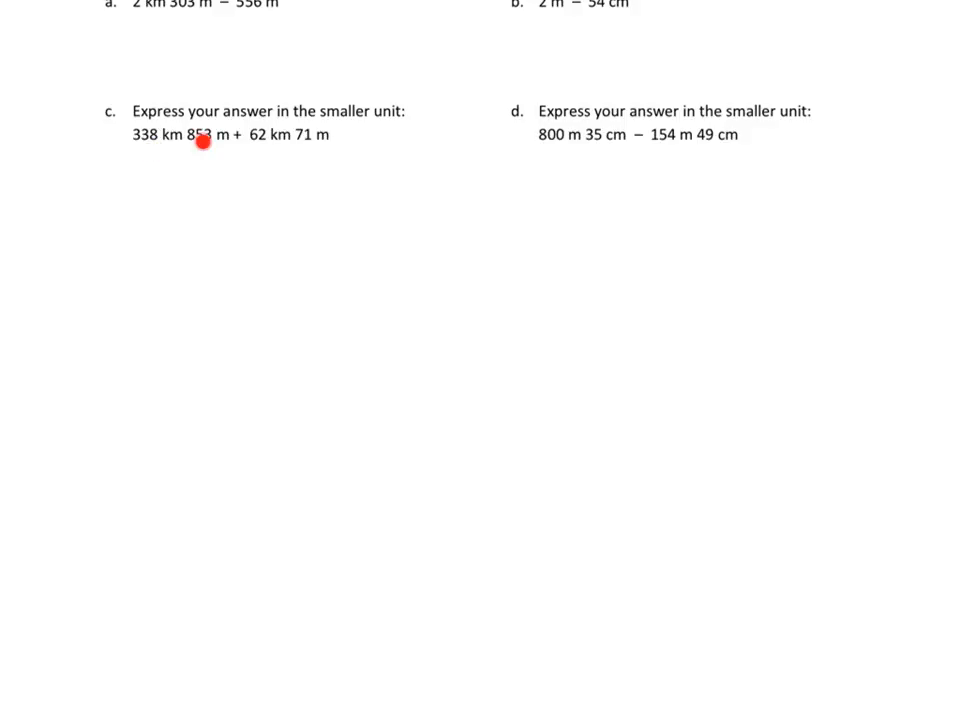
mouse_move(204, 140)
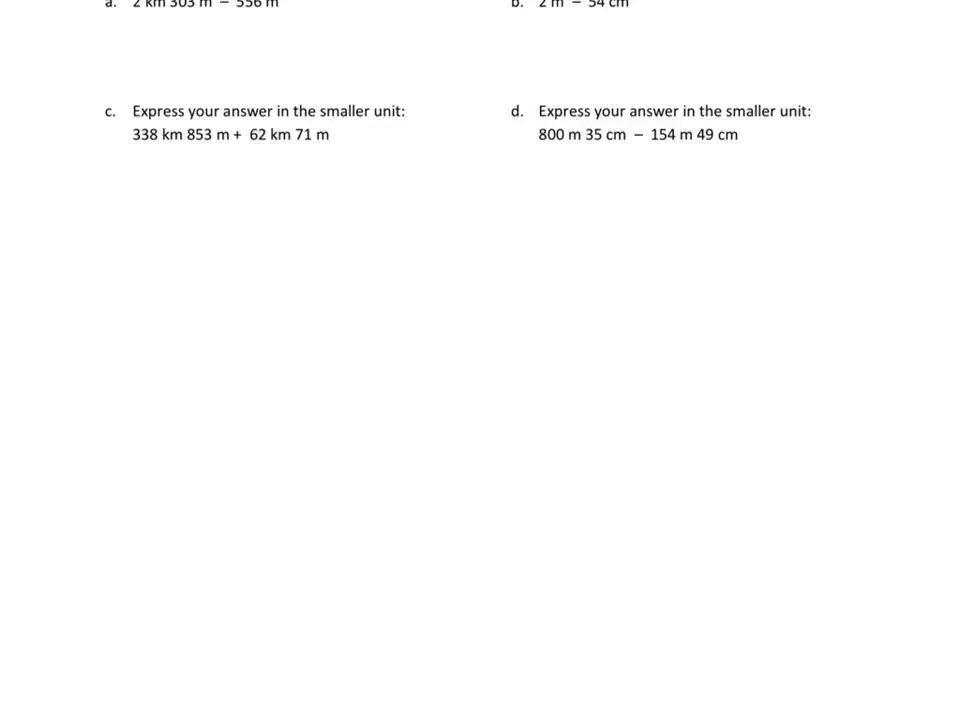
text(3)
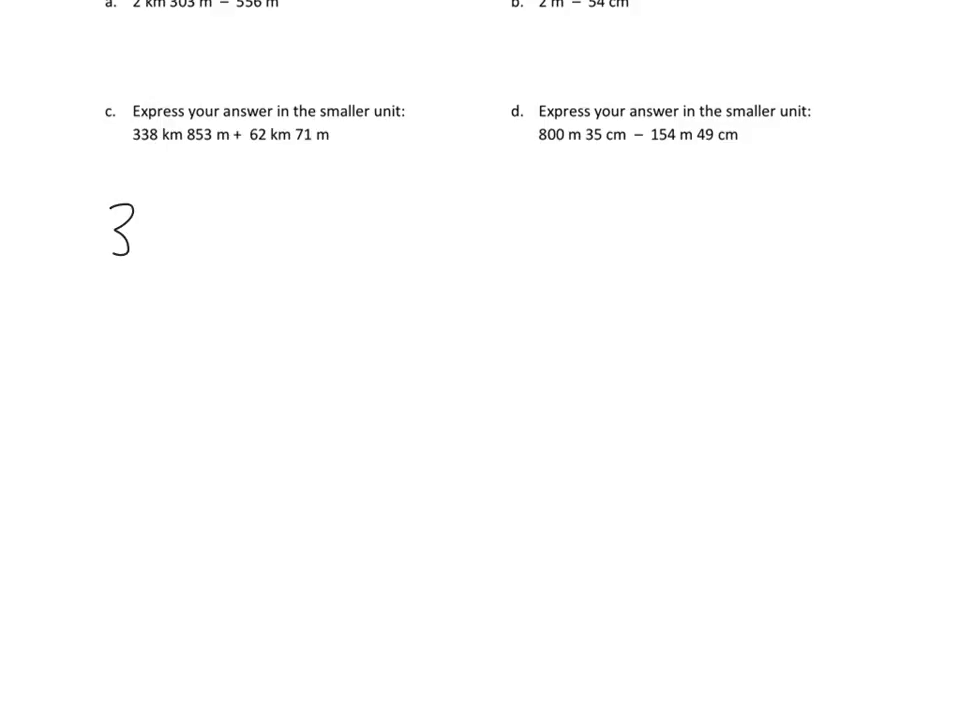
text(38)
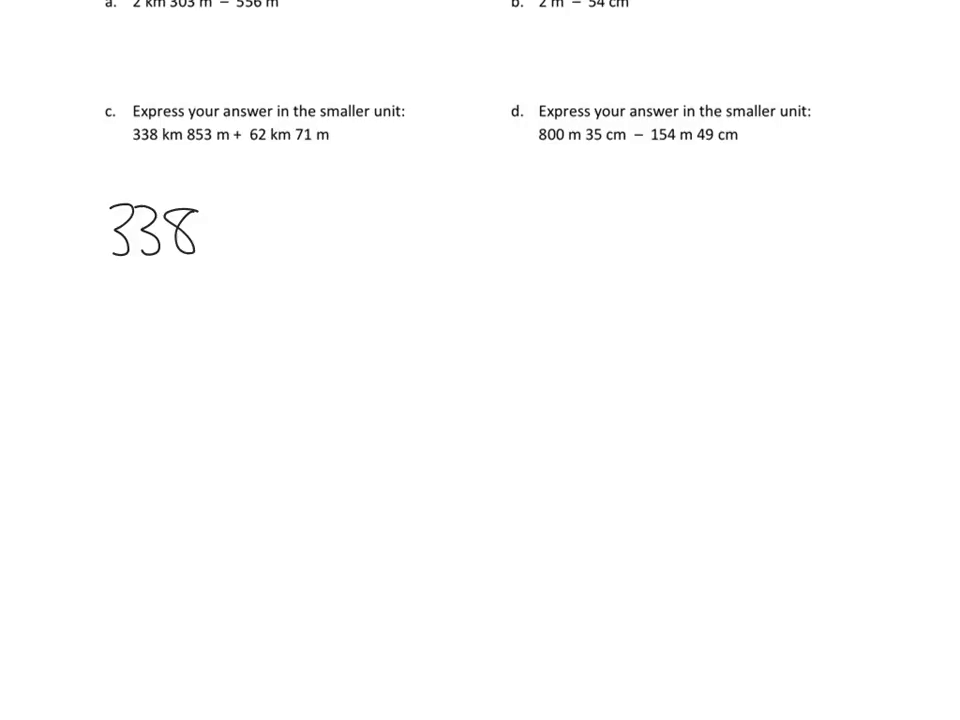
text(,853 m)
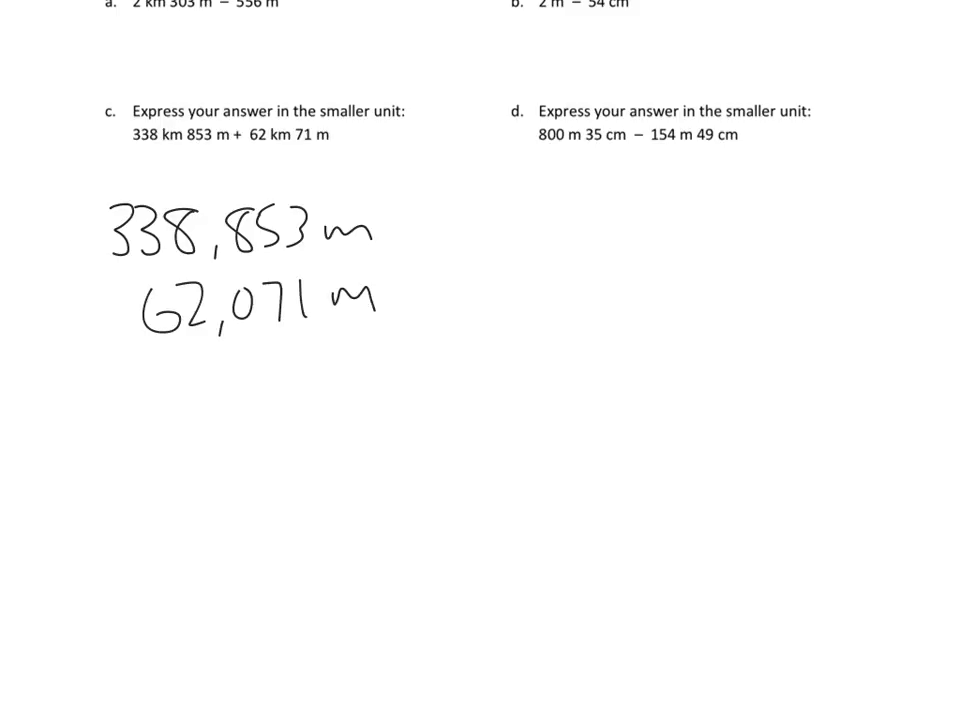
drag(84, 356, 424, 348)
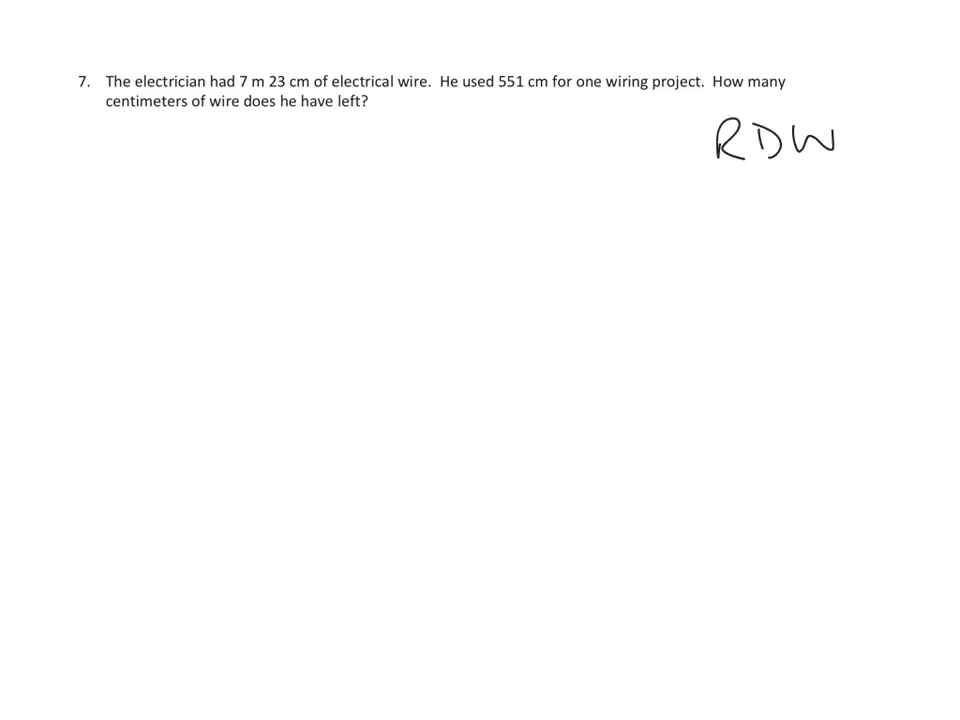
- Underline the R and D of RDW and start the tape diagram bar for problem 7
drag(710, 176, 740, 176)
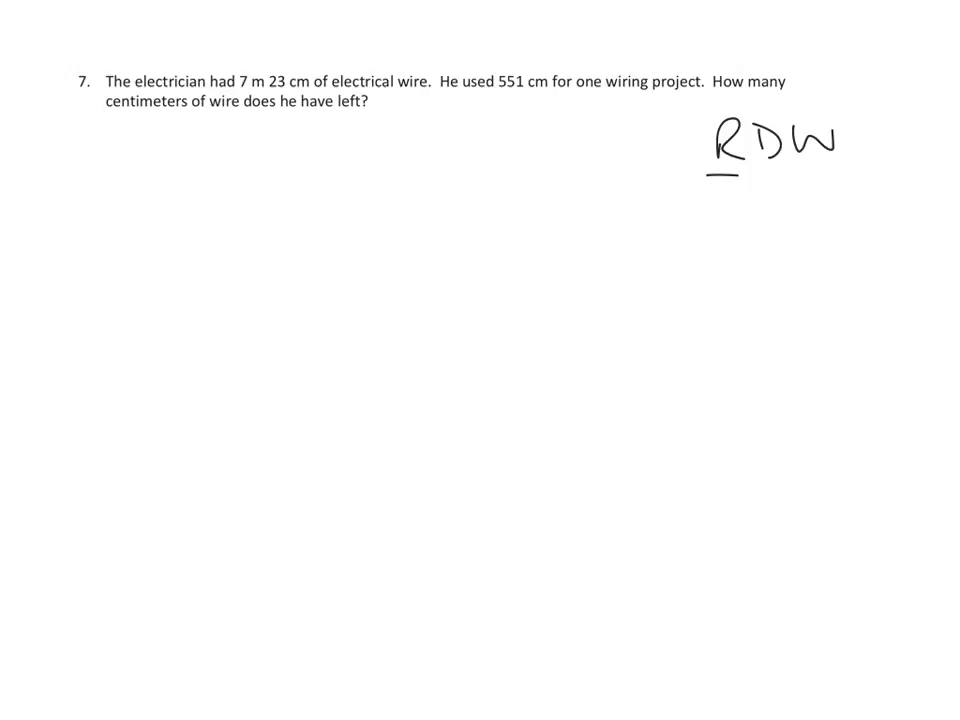
drag(744, 172, 776, 172)
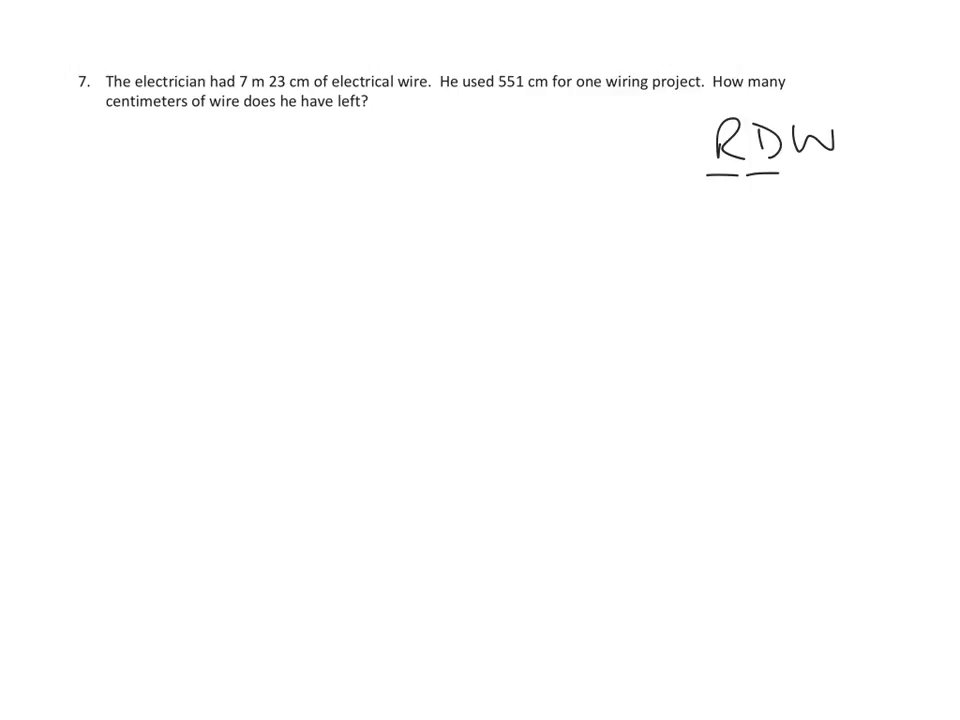
drag(150, 224, 152, 276)
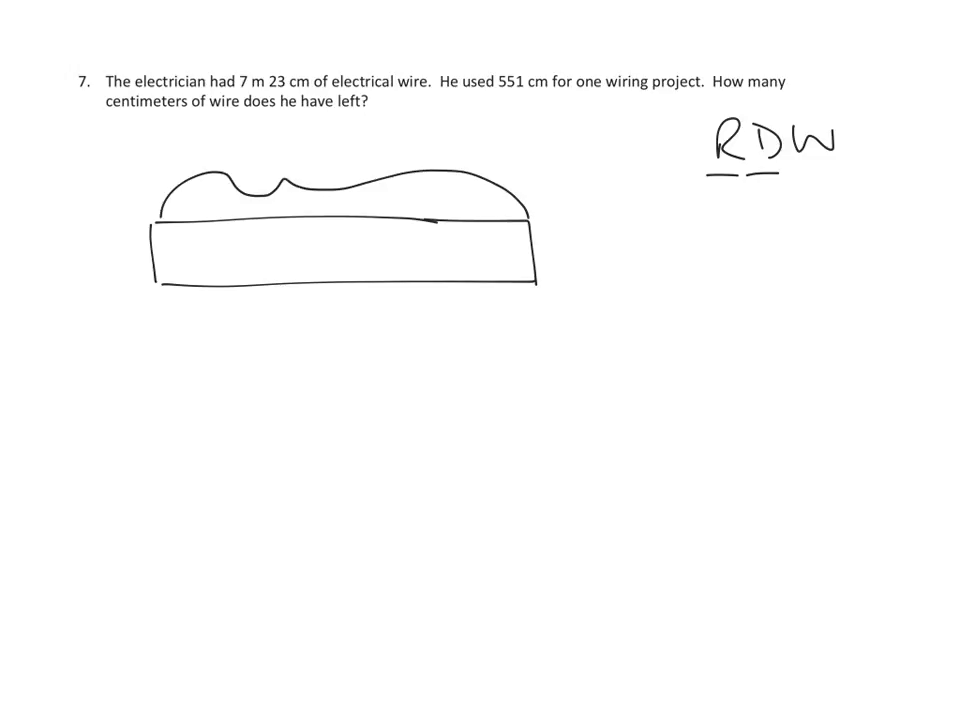
- Label the whole bar 7m 23cm and divide it into two parts
text(7m)
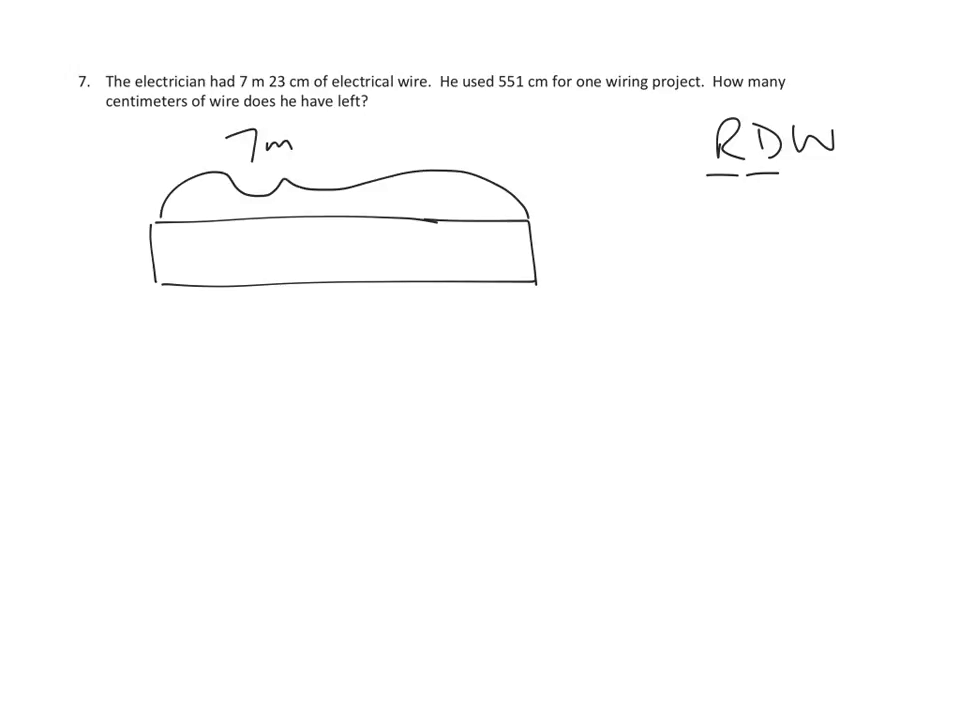
text(23cm)
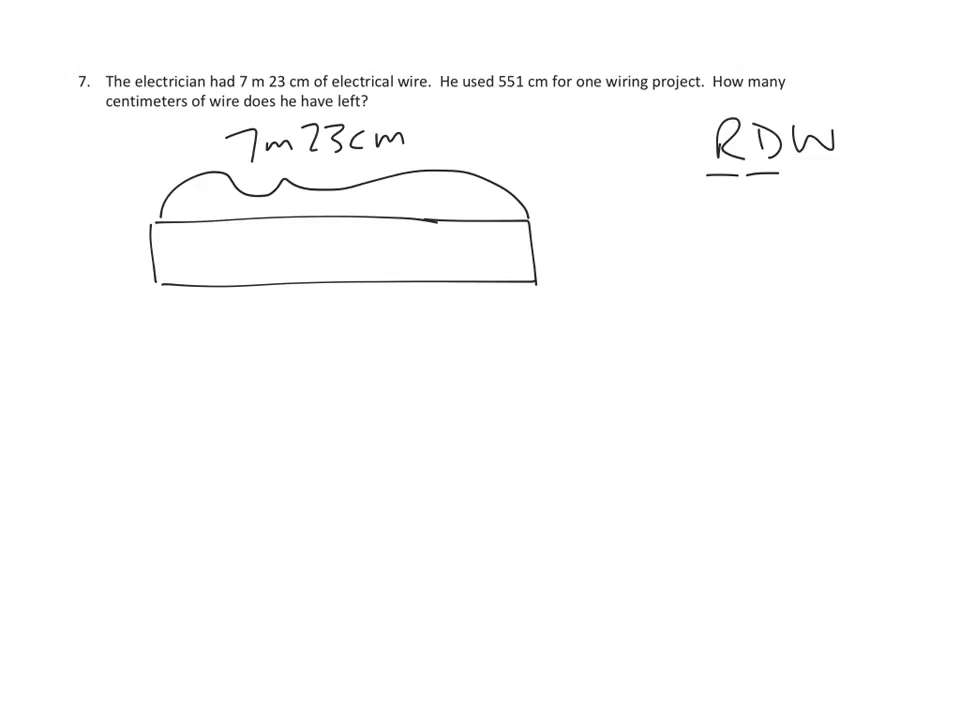
drag(360, 216, 362, 276)
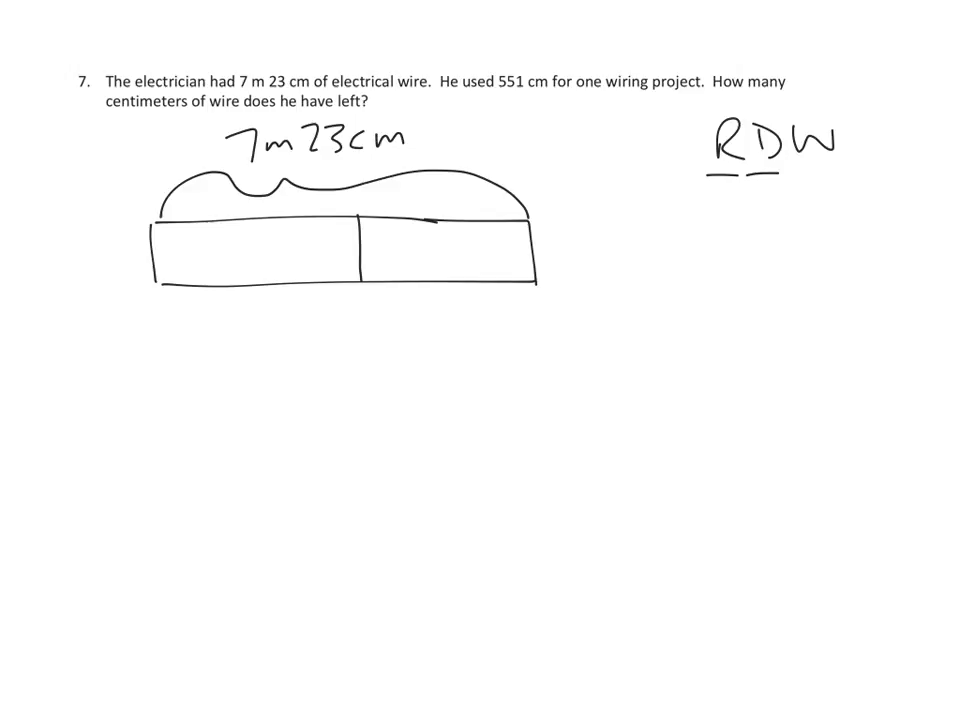
- Brace and label the parts as 551 cm and the unknown W
drag(160, 300, 350, 300)
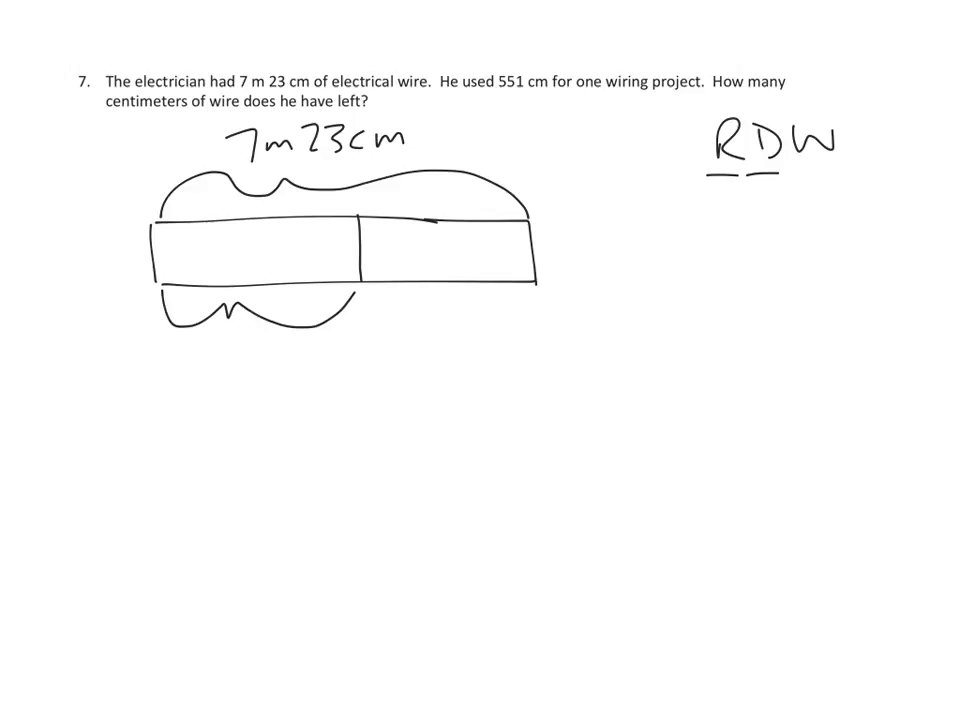
text(551)
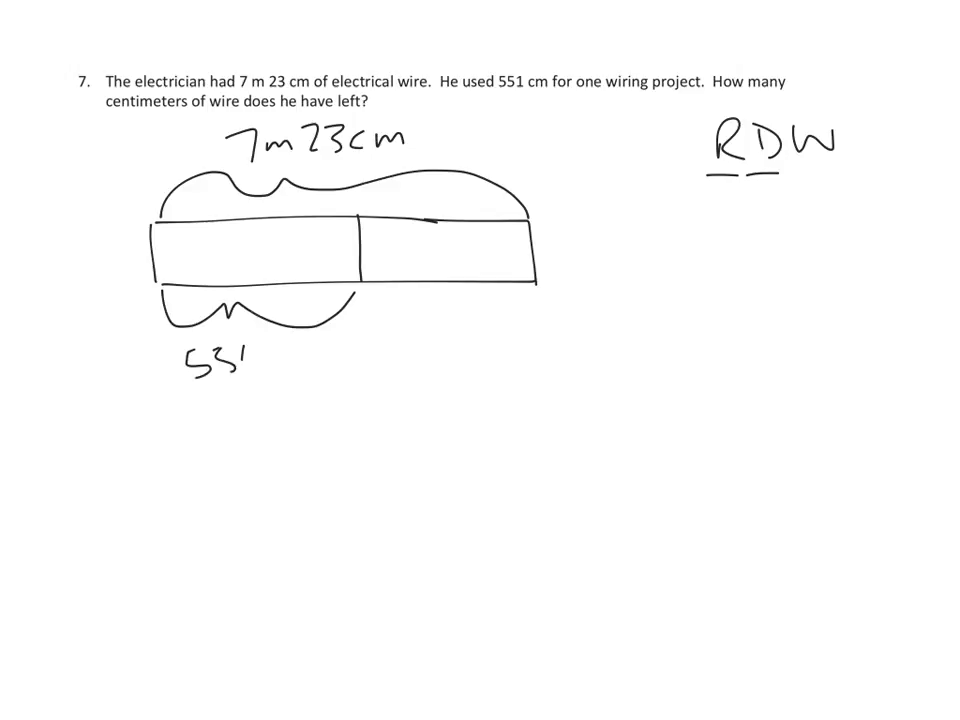
text(cm)
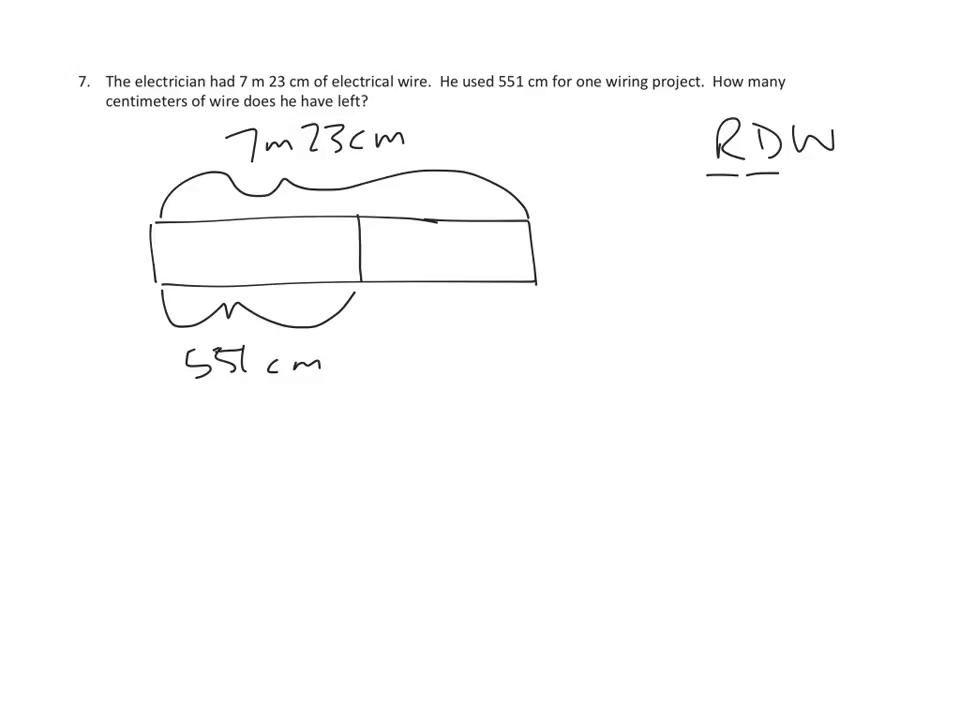
drag(370, 300, 420, 310)
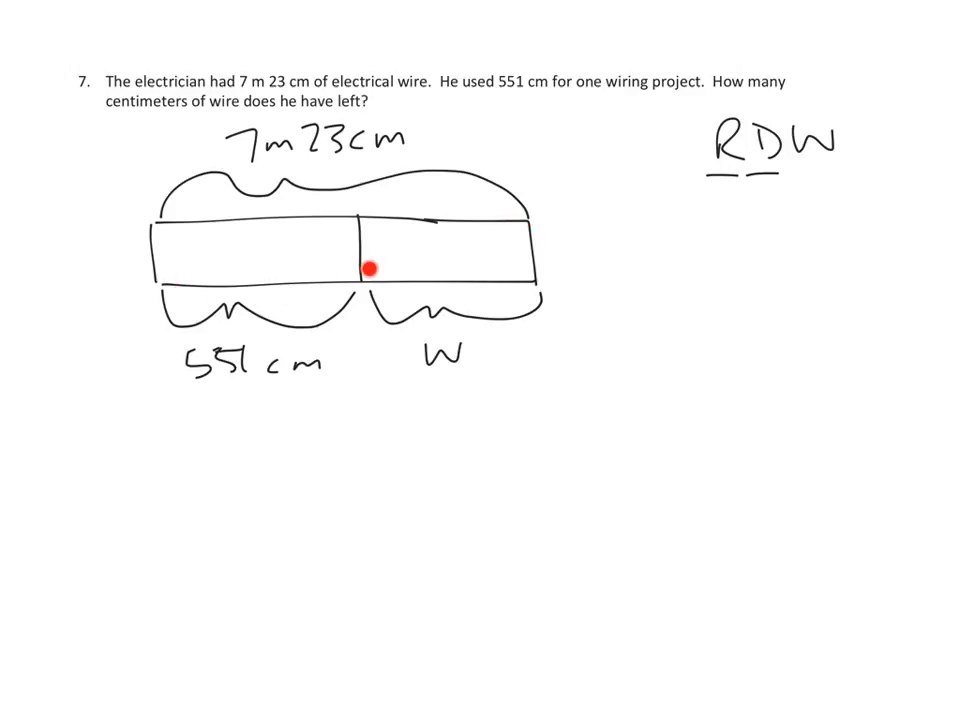
mouse_move(496, 218)
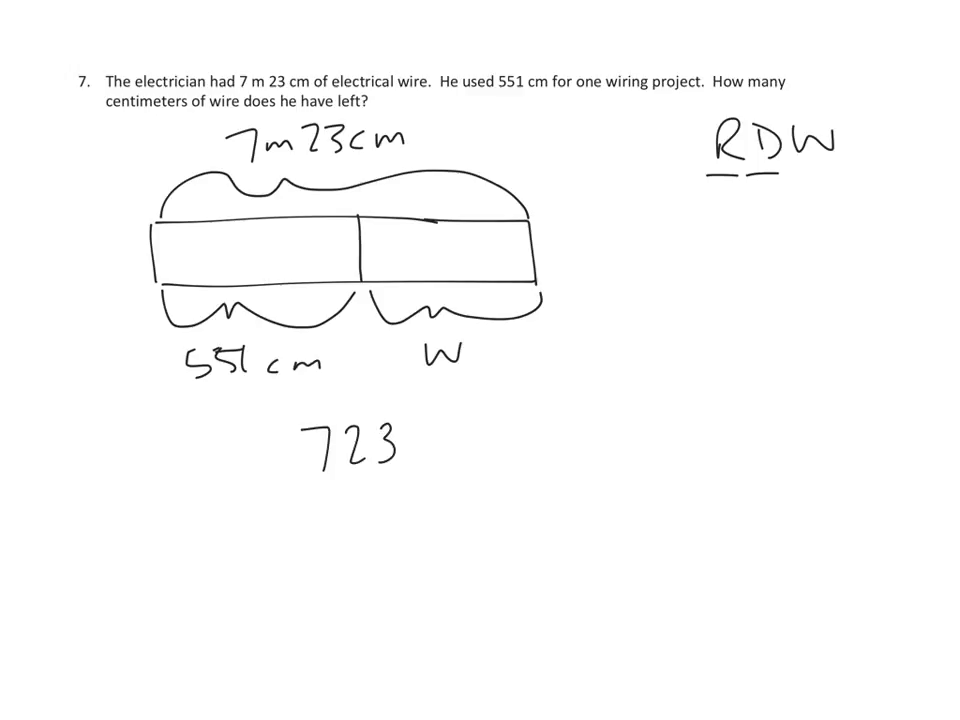
- Set up 723 cm − 551 cm vertically, regroup 7 as 6 and 12, and write difference digit 7
text(cm)
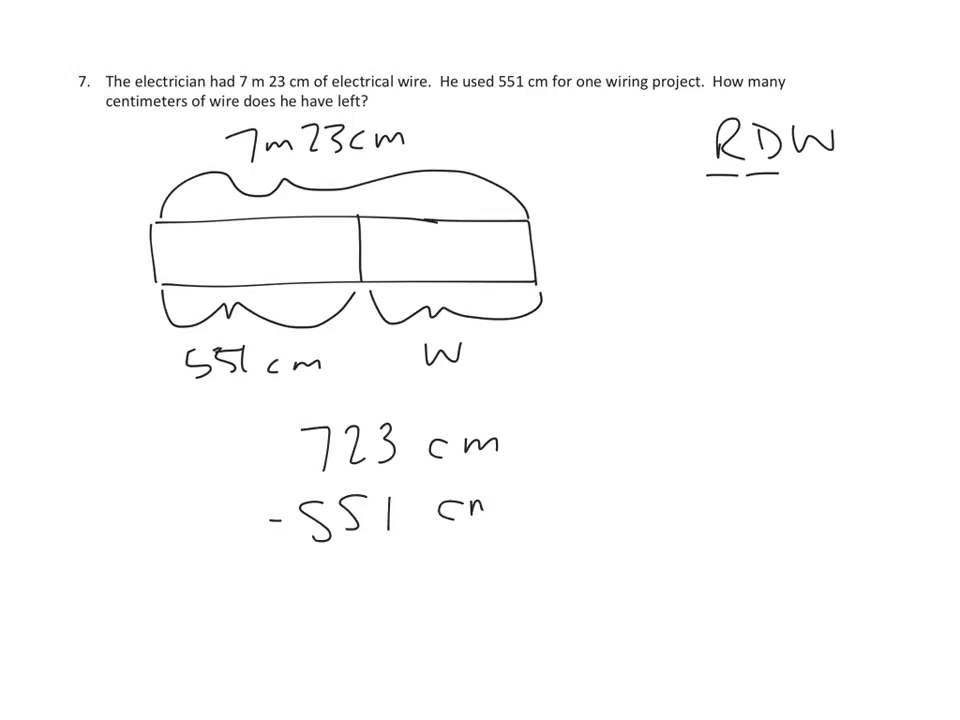
drag(240, 564, 564, 548)
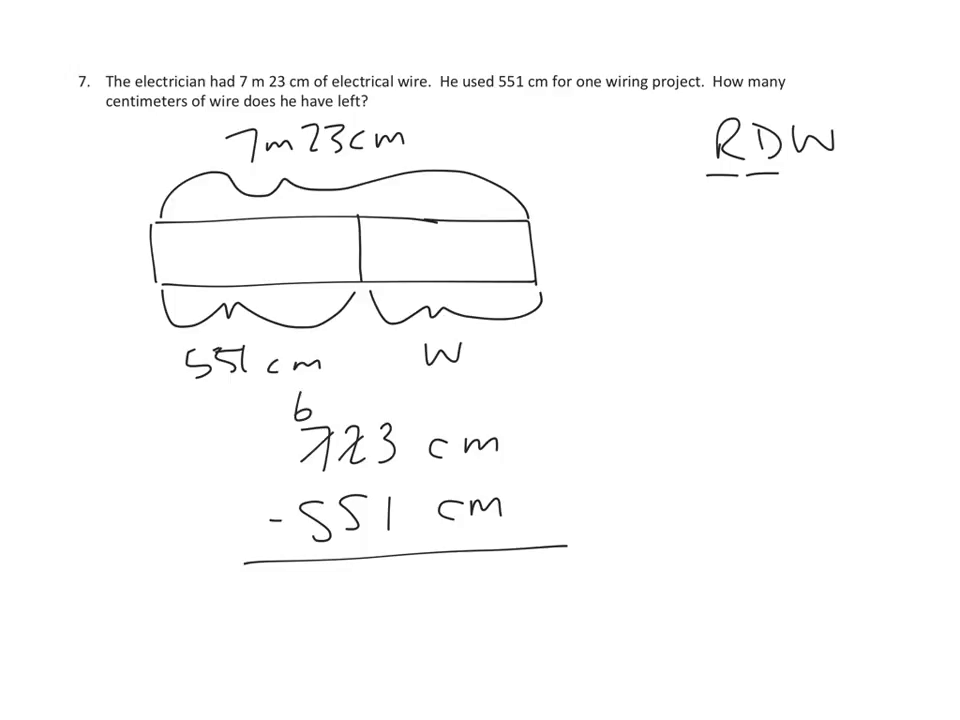
text(12)
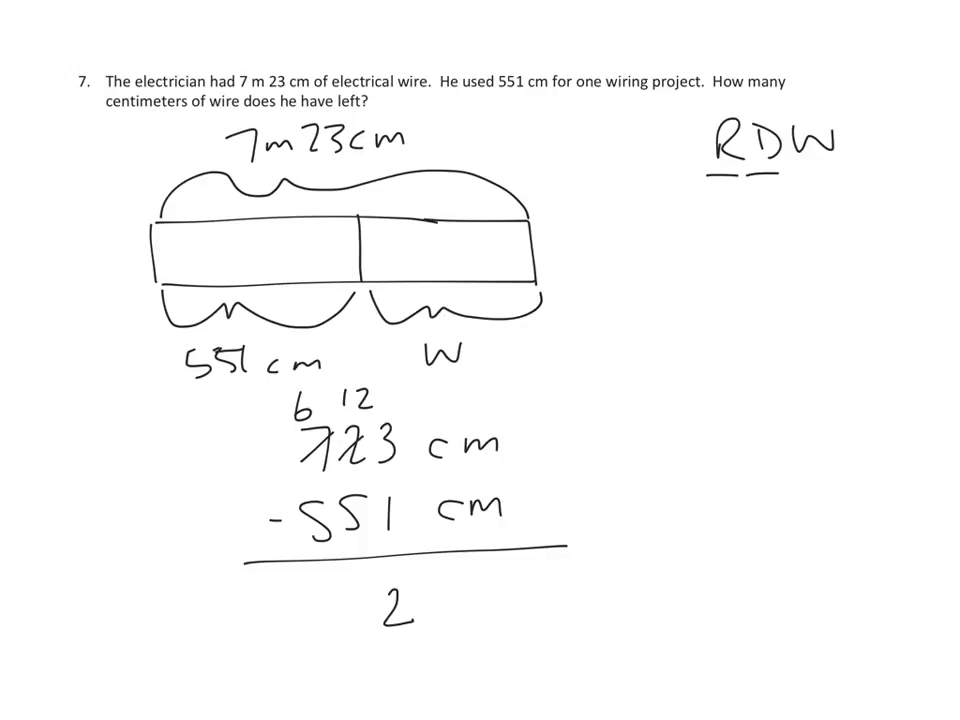
text(7)
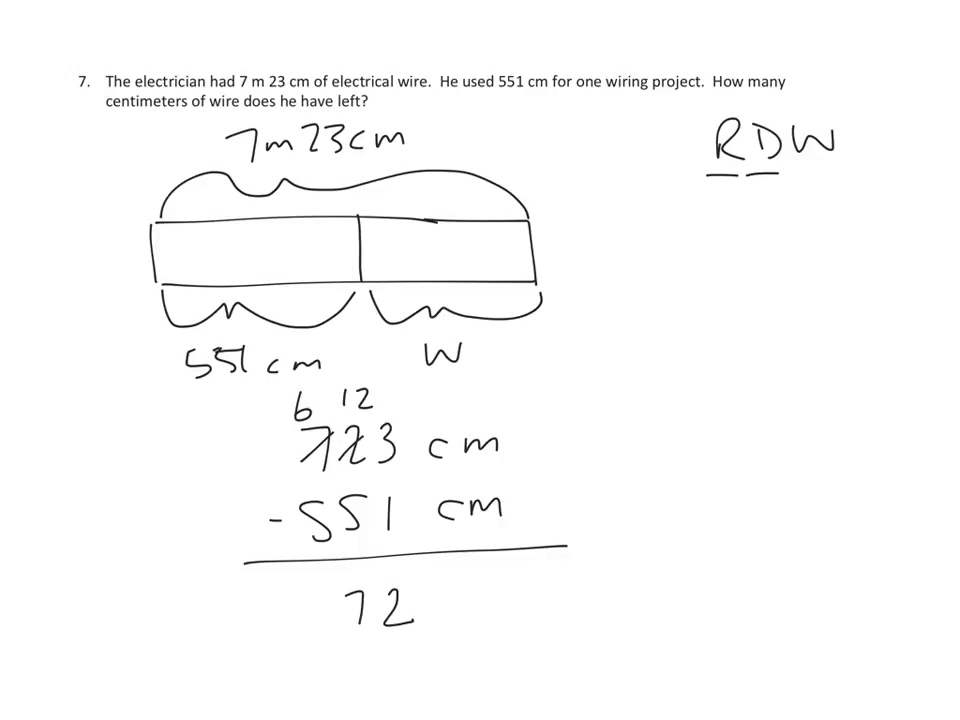